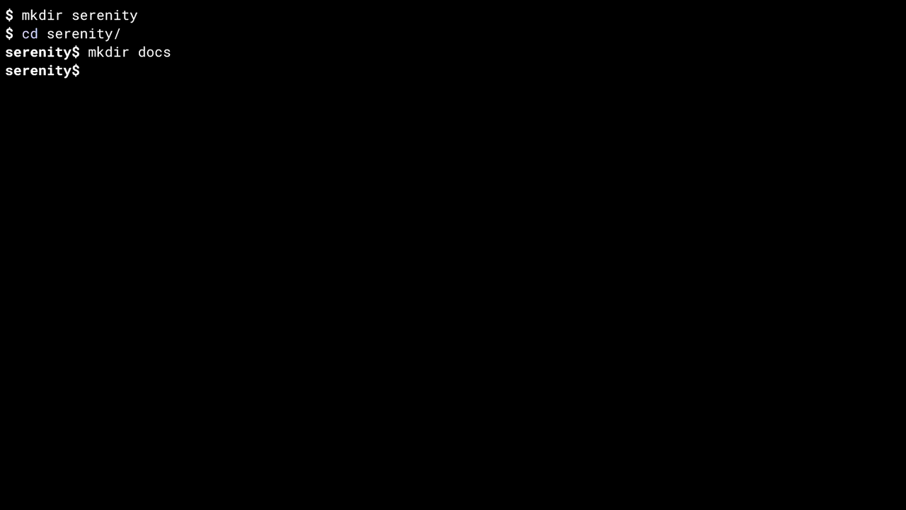
type("cd docs/")
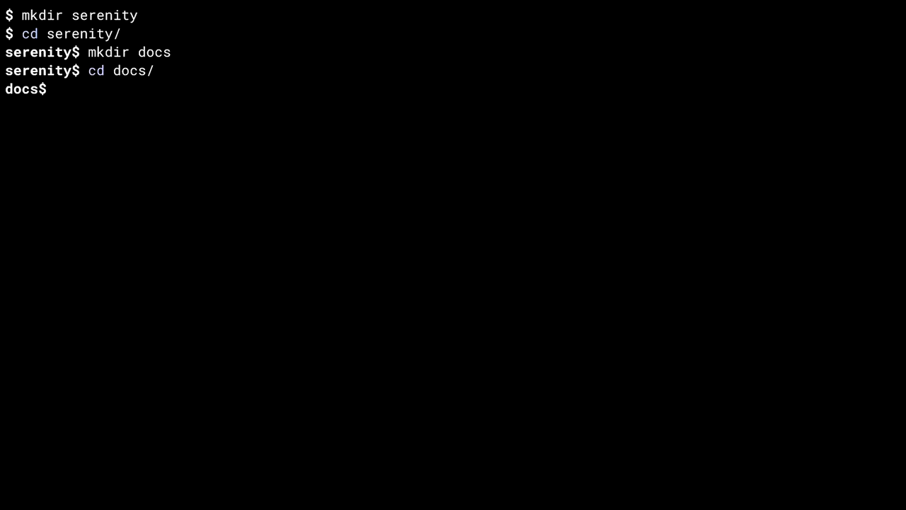
type("sphinx-quickstart")
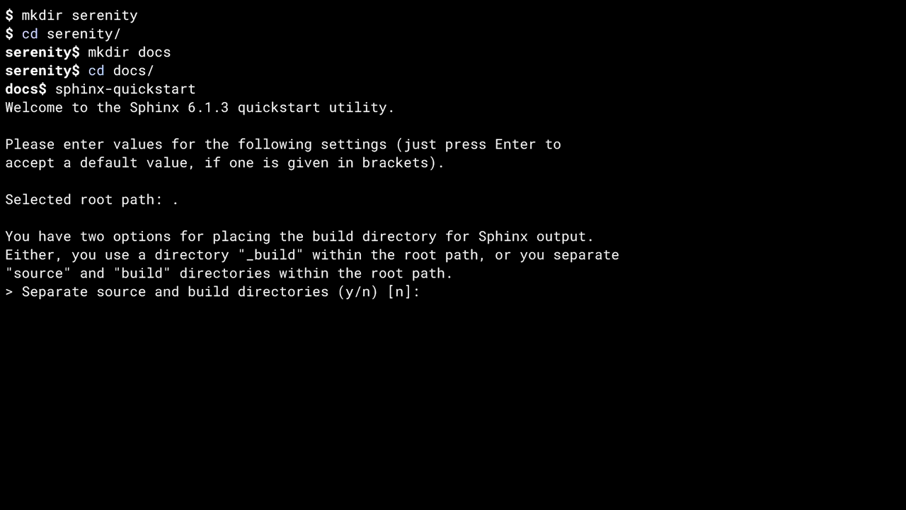
type("n")
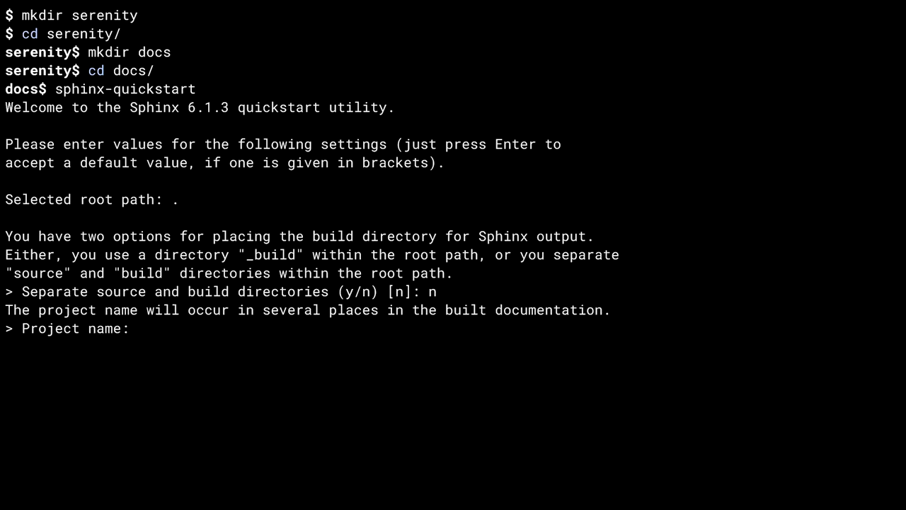
type("Serenity")
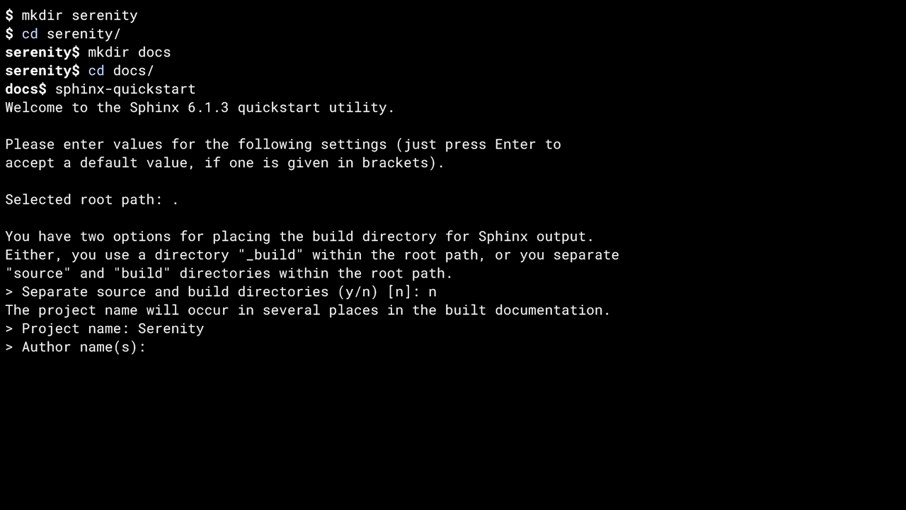
type("Christopher Trudeau")
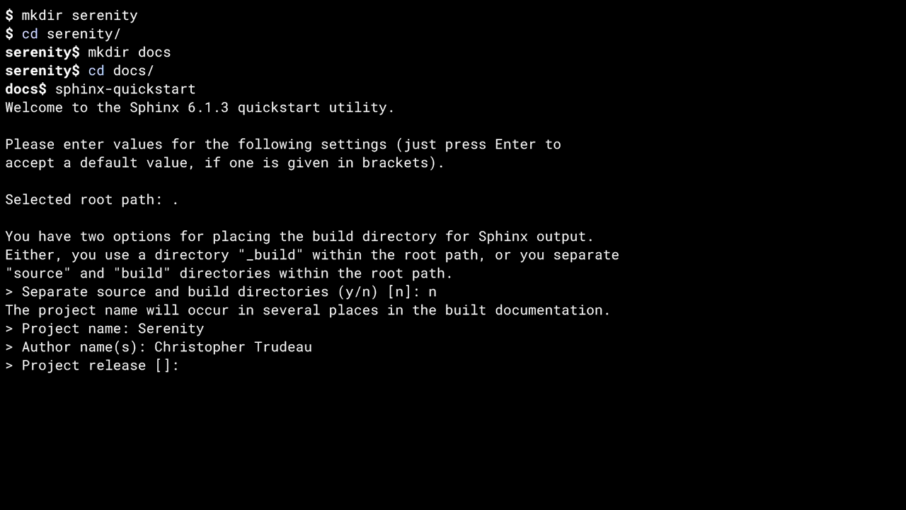
type("0.0.1")
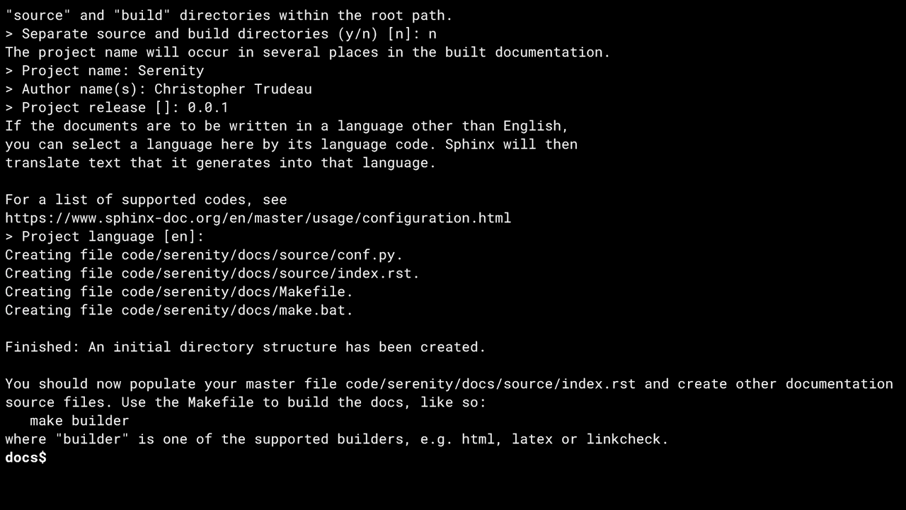
type("l")
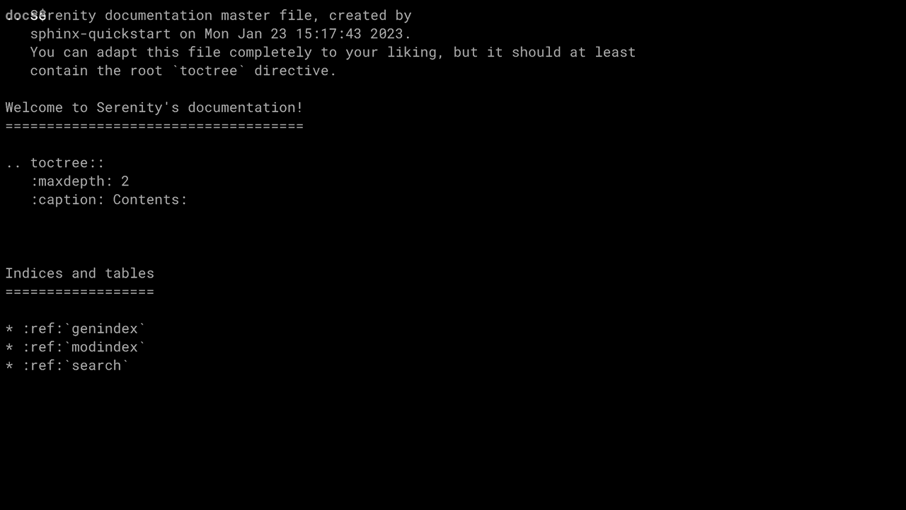
type("make")
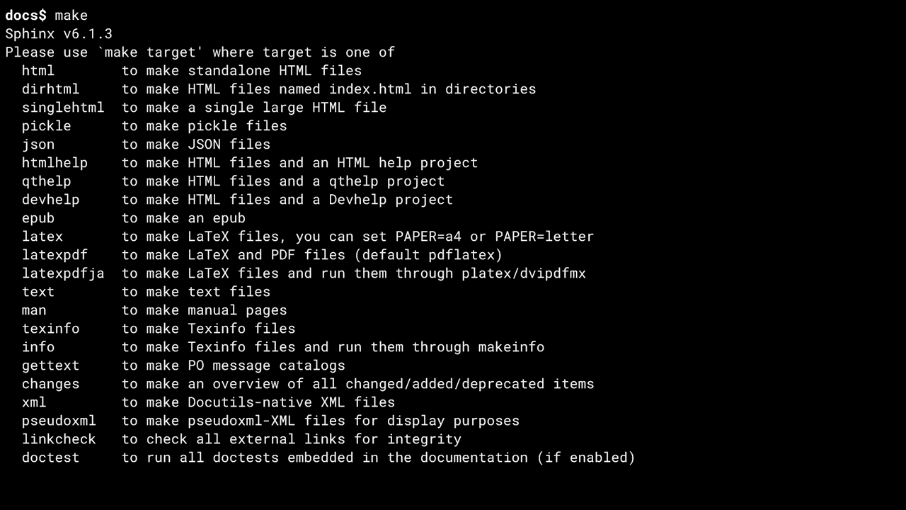
scroll("down", 3)
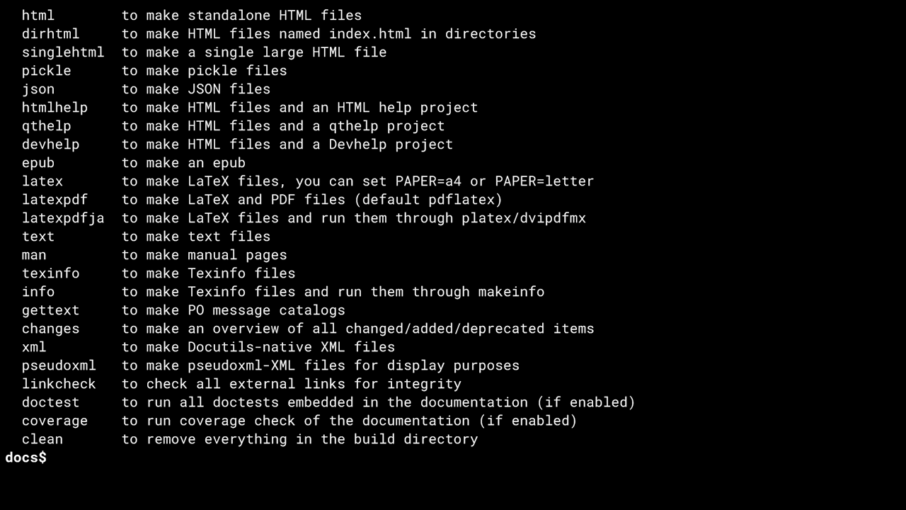
type("make html")
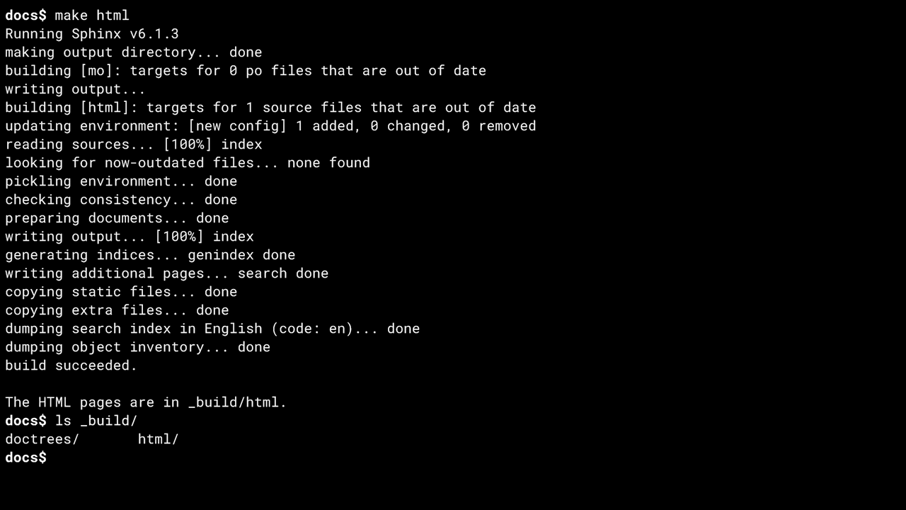
type("ls _build")
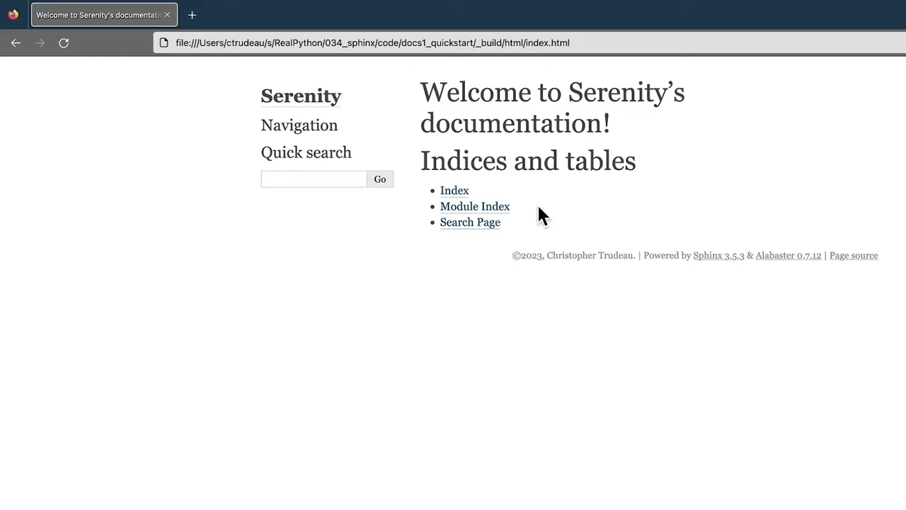
mouse_move(353, 139)
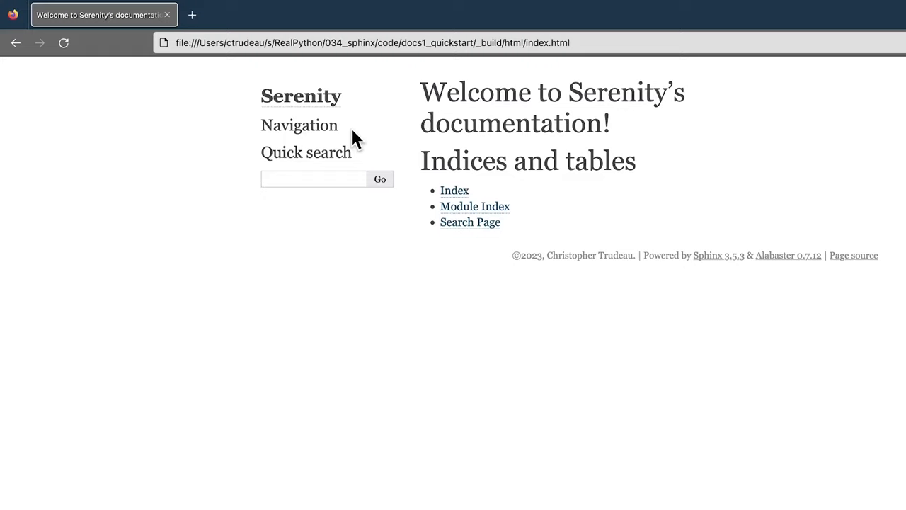